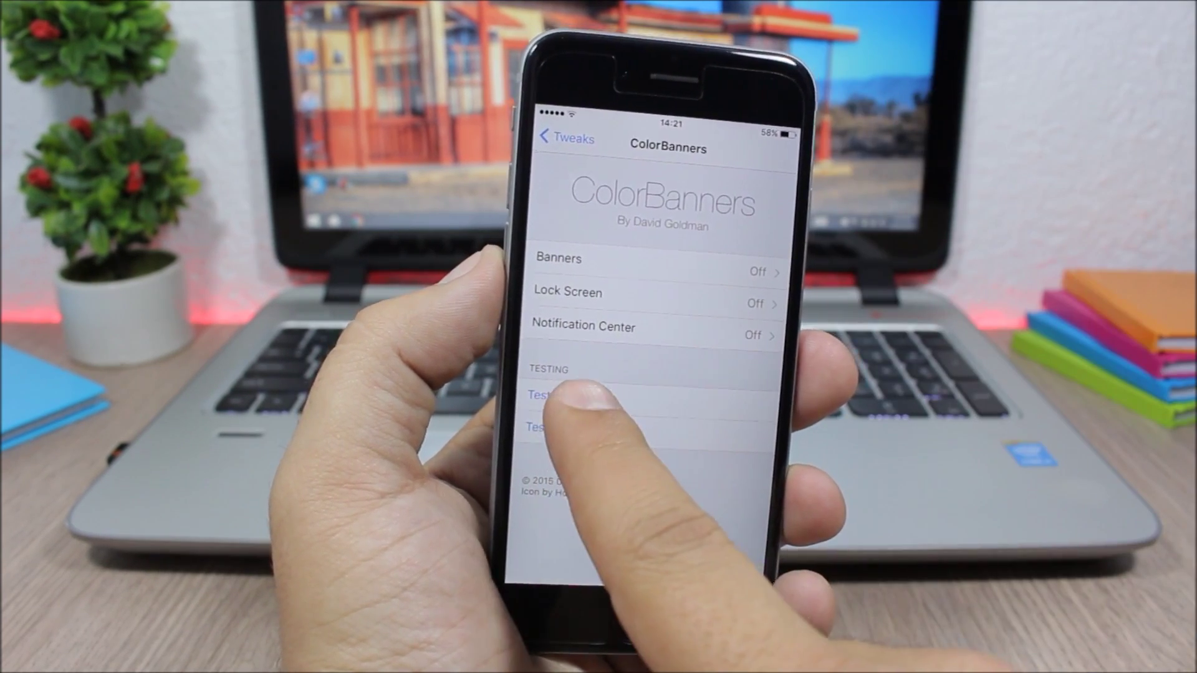
Show a sample ColorBanners notification via Test Banner in the Testing section
click(552, 395)
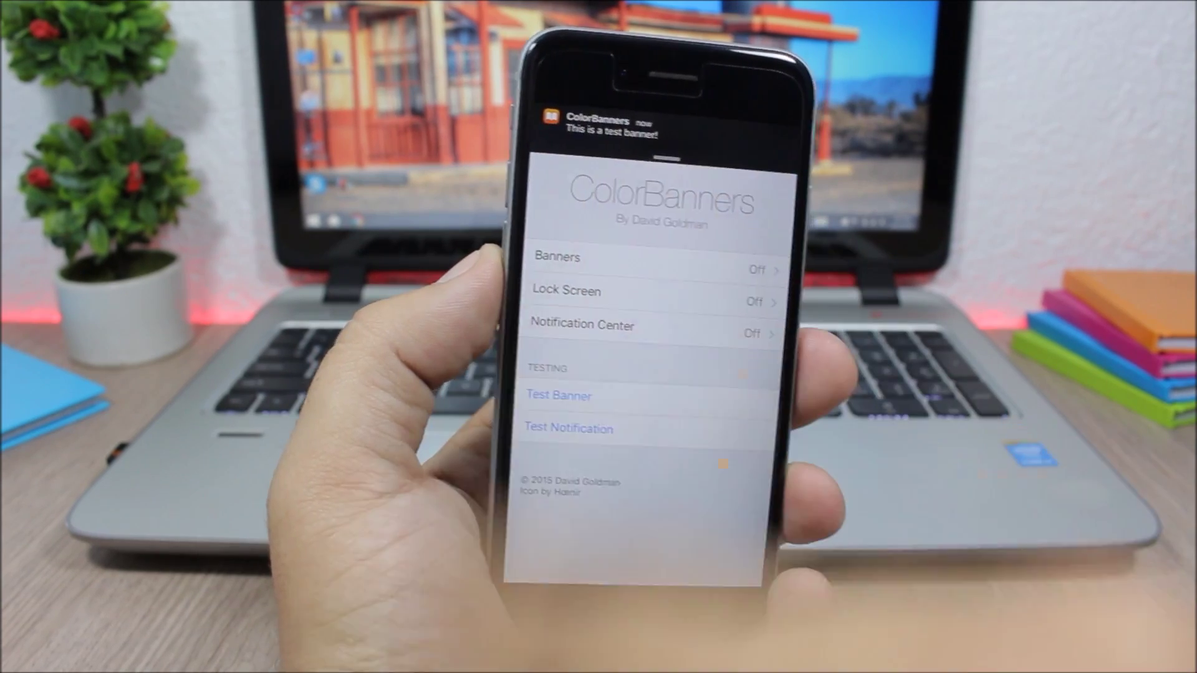